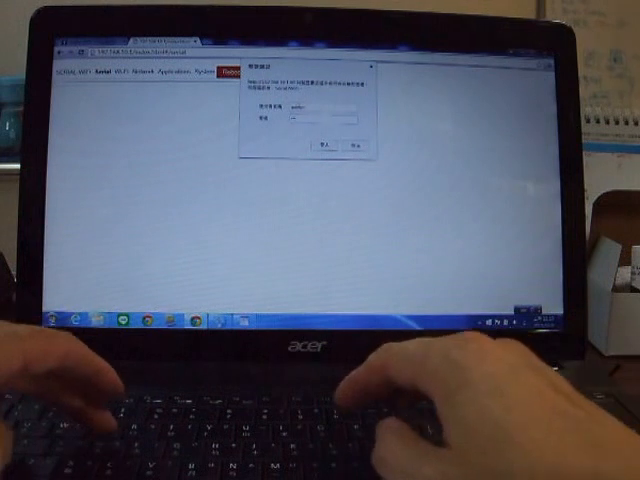
Enter the admin password to sign in to the converter's web pages
type("password")
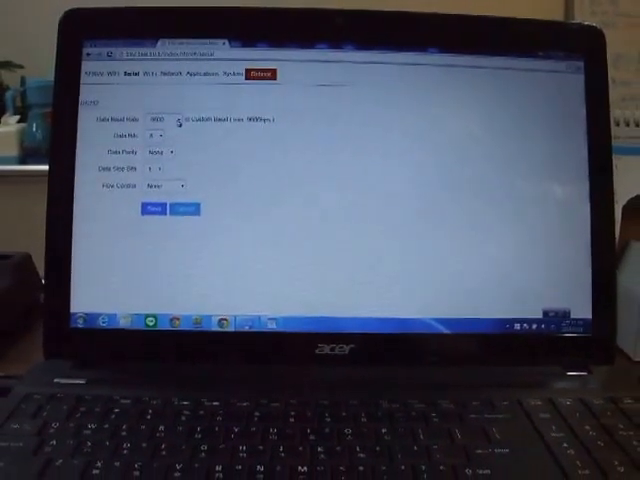
left_click(155, 118)
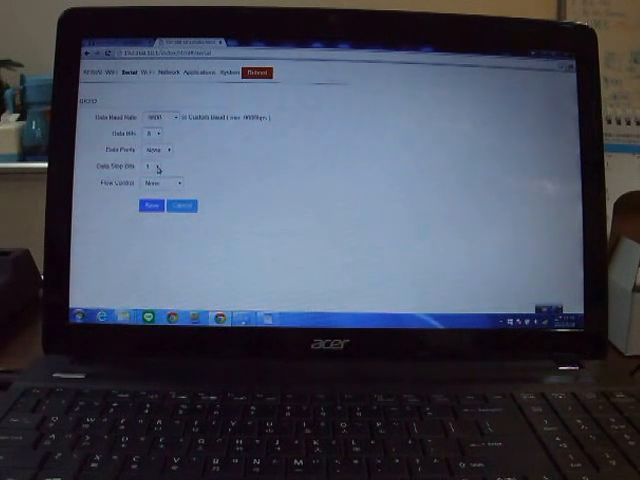
left_click(163, 184)
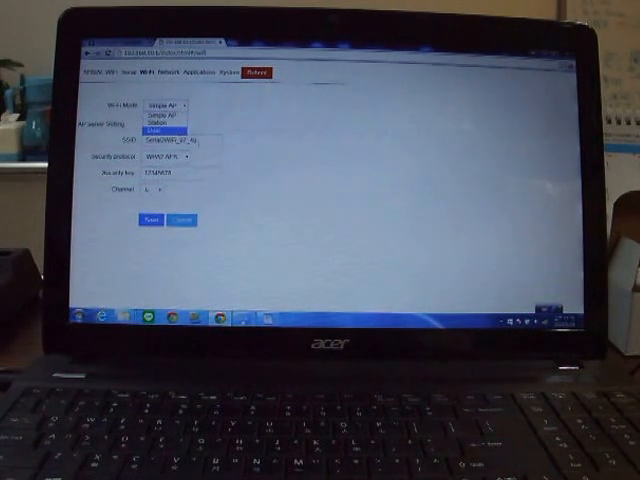
Keep Wi-Fi mode as Simple AP, check the security protocol choices, and go to Network
left_click(162, 104)
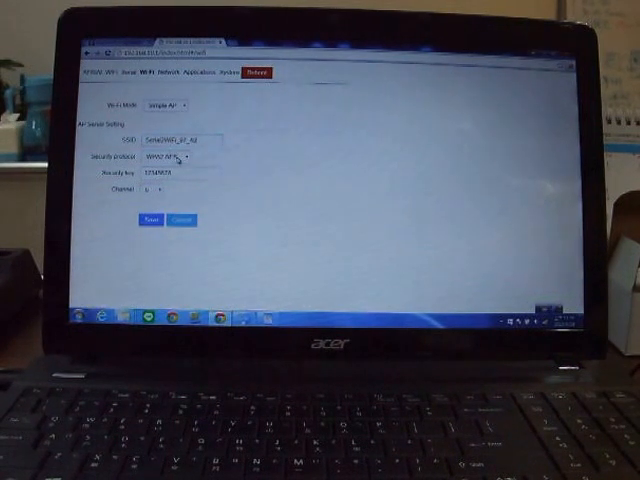
left_click(173, 156)
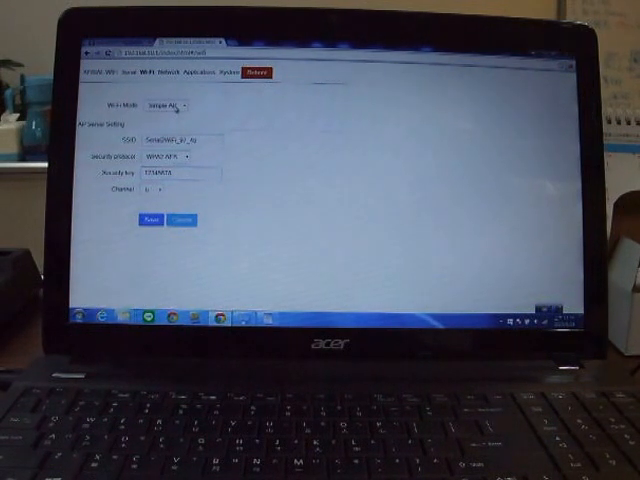
left_click(182, 73)
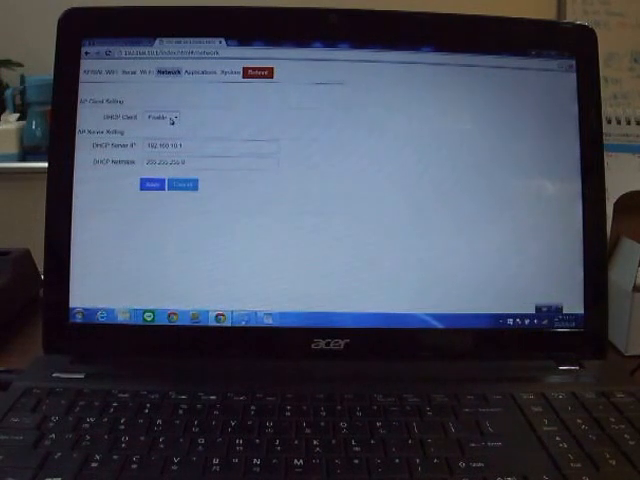
Disable the DHCP client to reveal static IP fields, then go to Applications
left_click(160, 113)
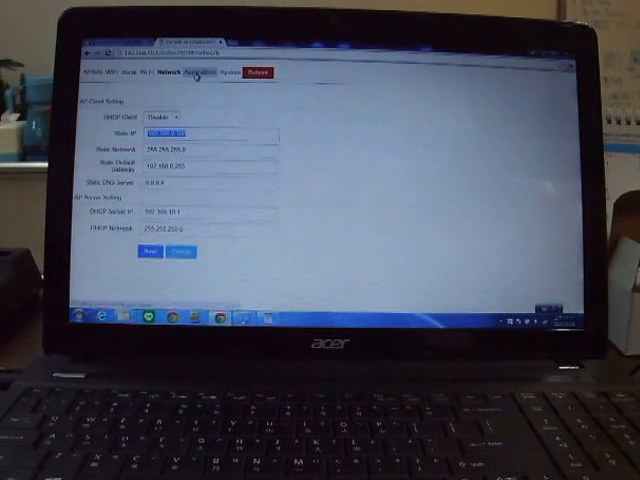
left_click(210, 73)
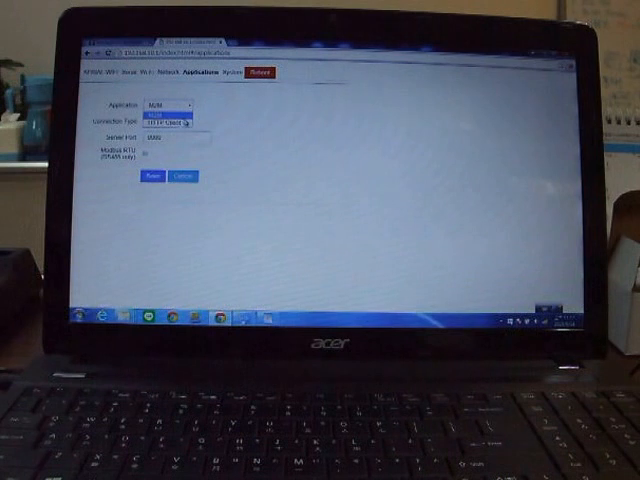
Keep the application as M2M with TCP Server connection type, then go to System
left_click(168, 116)
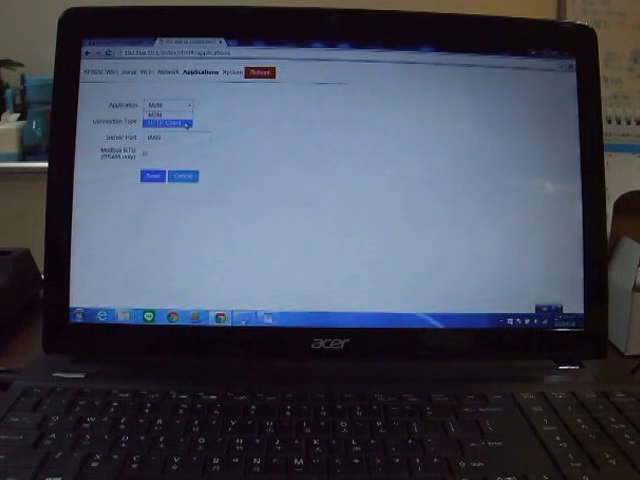
left_click(167, 121)
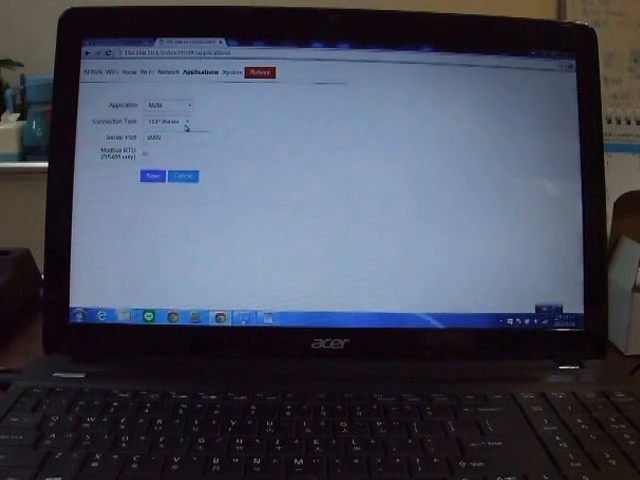
left_click(175, 120)
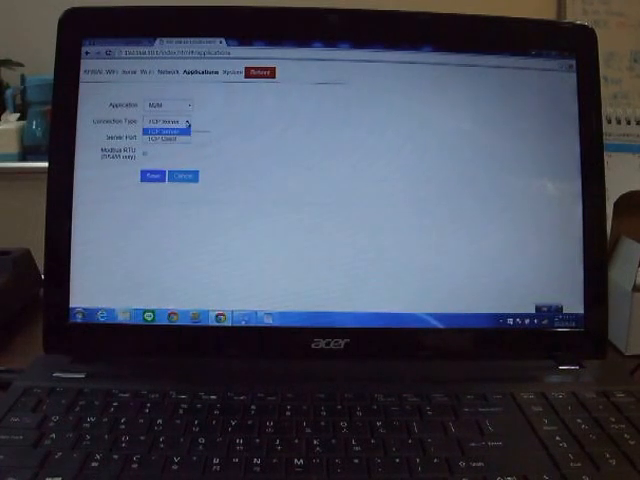
left_click(170, 143)
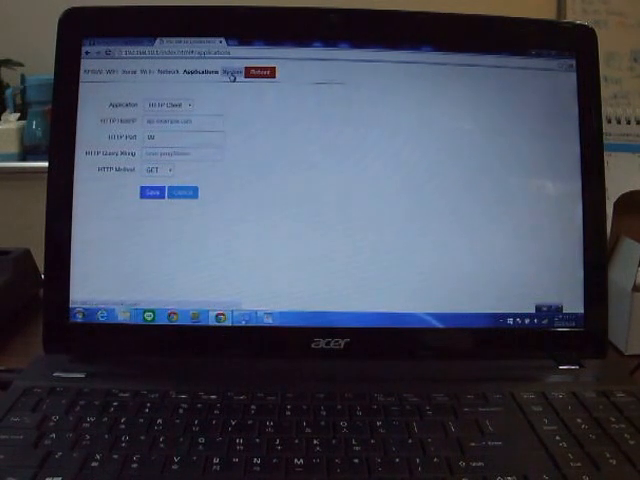
left_click(229, 72)
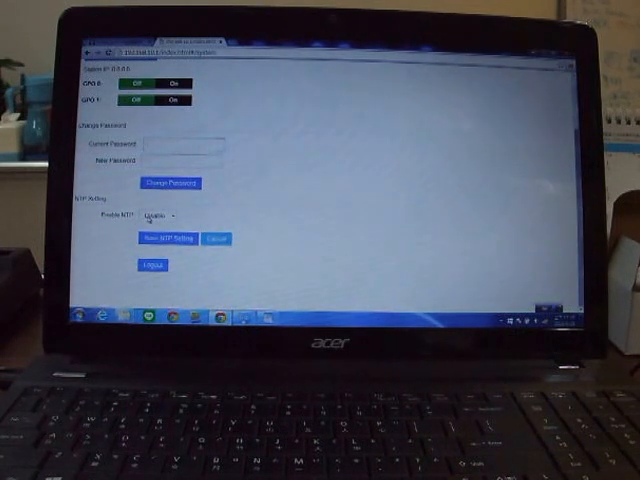
List the Enable NTP choices, leaving NTP set to Disable
left_click(158, 213)
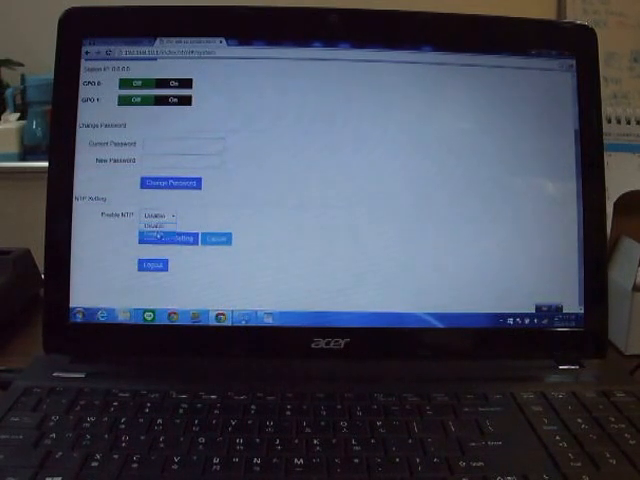